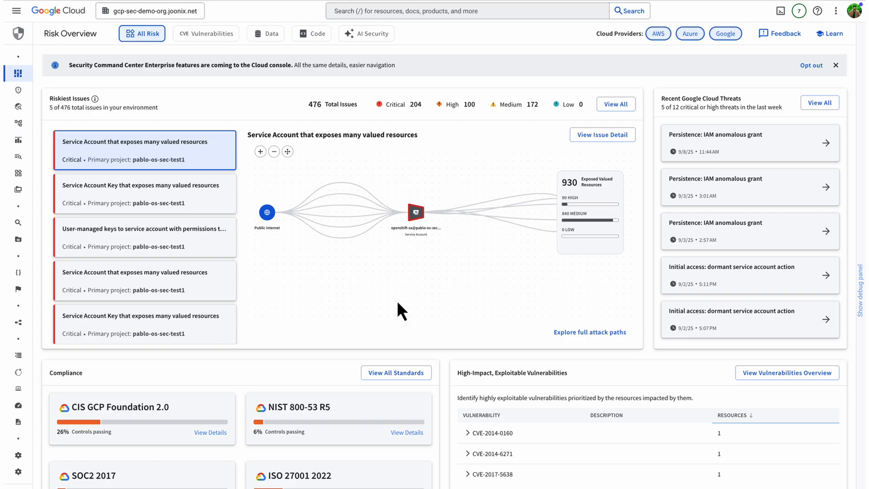
pyautogui.moveTo(131, 201)
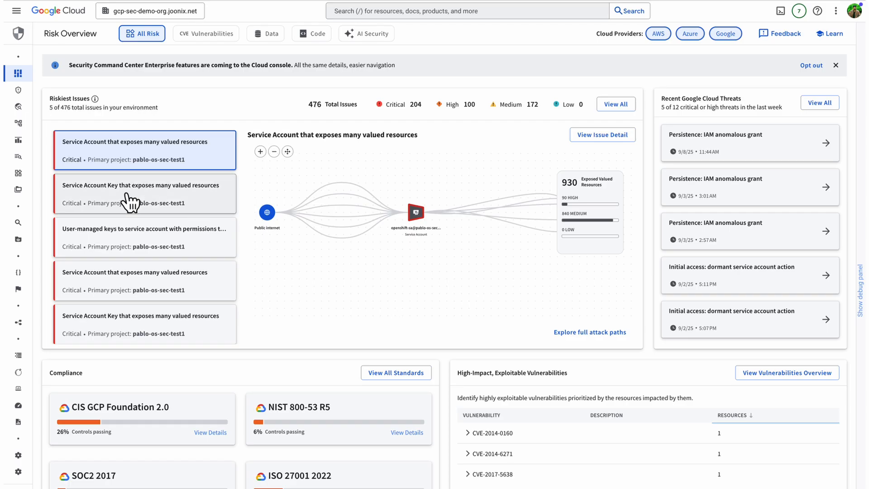
pyautogui.moveTo(393, 173)
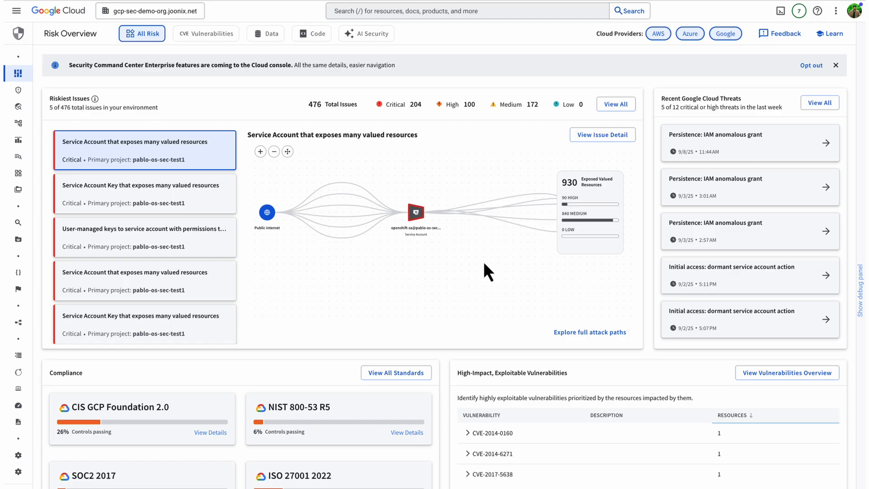
pyautogui.moveTo(486, 287)
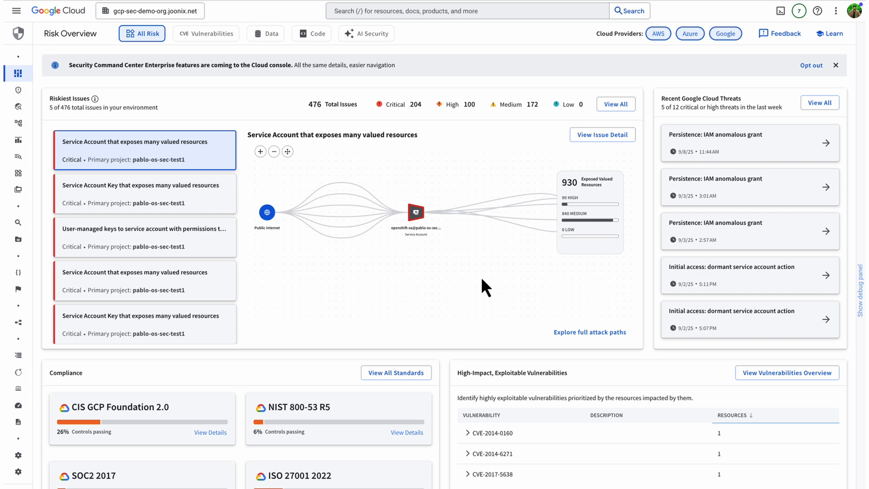
pyautogui.moveTo(58, 161)
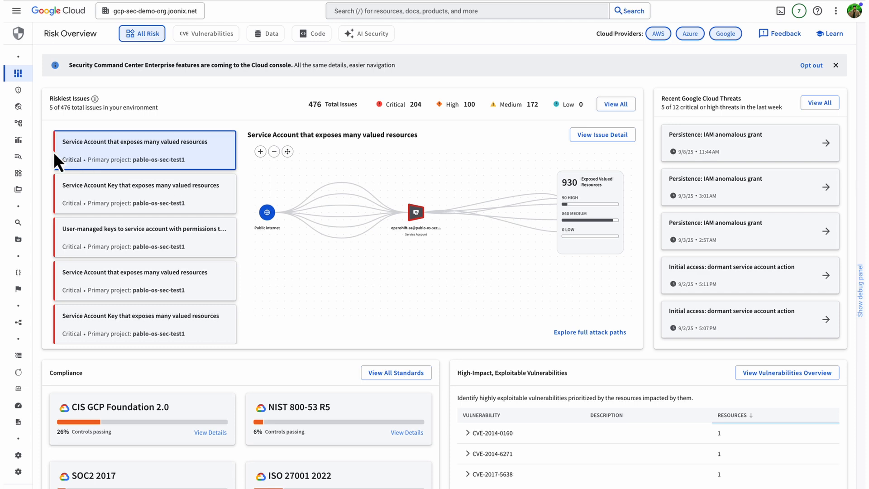
# - Open Graph search and preview the critical fixable GKE CVEs search suggestion
pyautogui.click(18, 156)
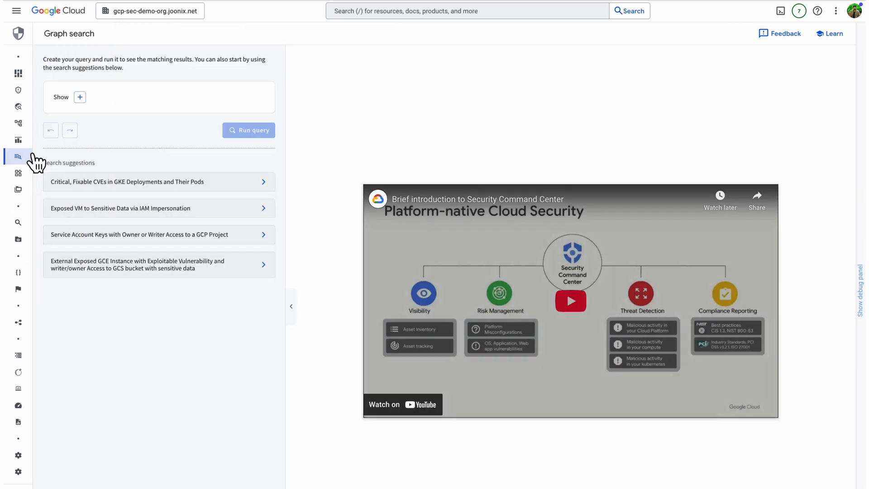
pyautogui.click(263, 181)
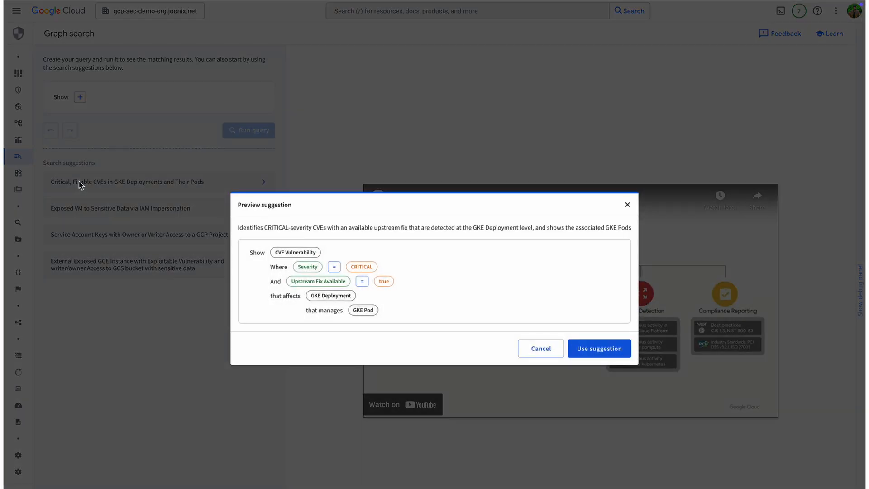
pyautogui.moveTo(370, 266)
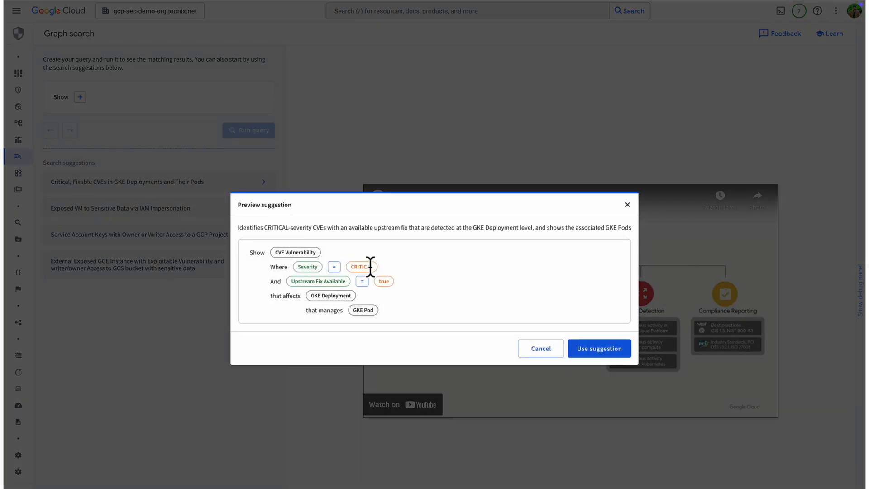
pyautogui.moveTo(539, 348)
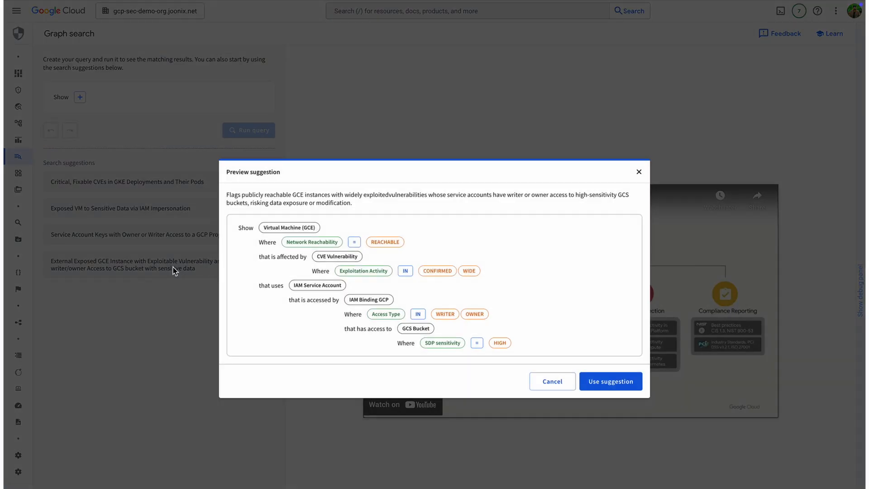
pyautogui.moveTo(344, 302)
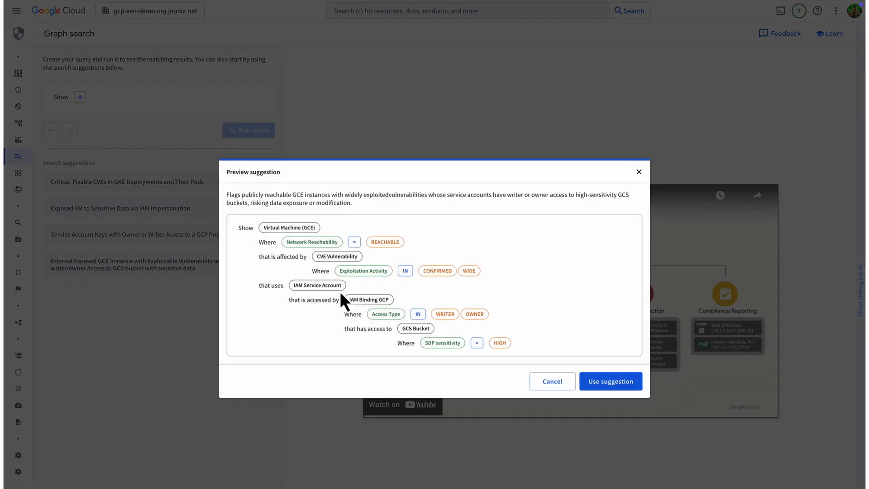
pyautogui.moveTo(552, 381)
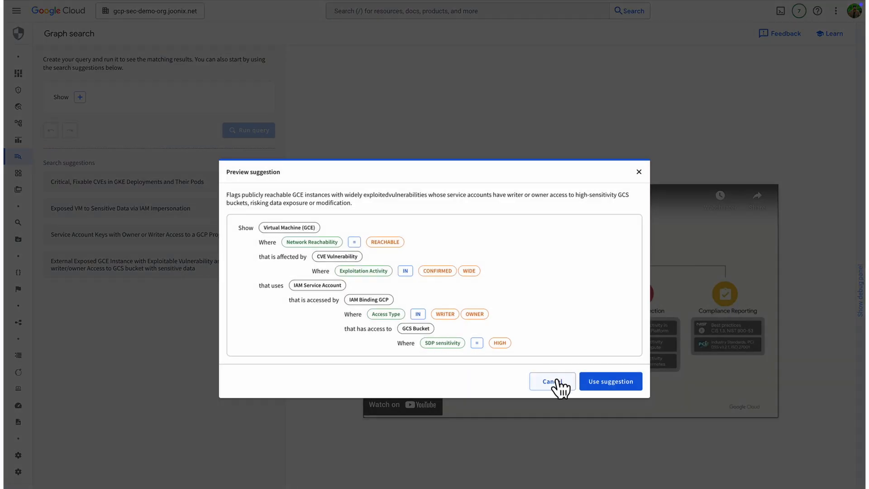
# - Cancel the suggestion preview, leaving an empty Graph search query builder
pyautogui.click(551, 381)
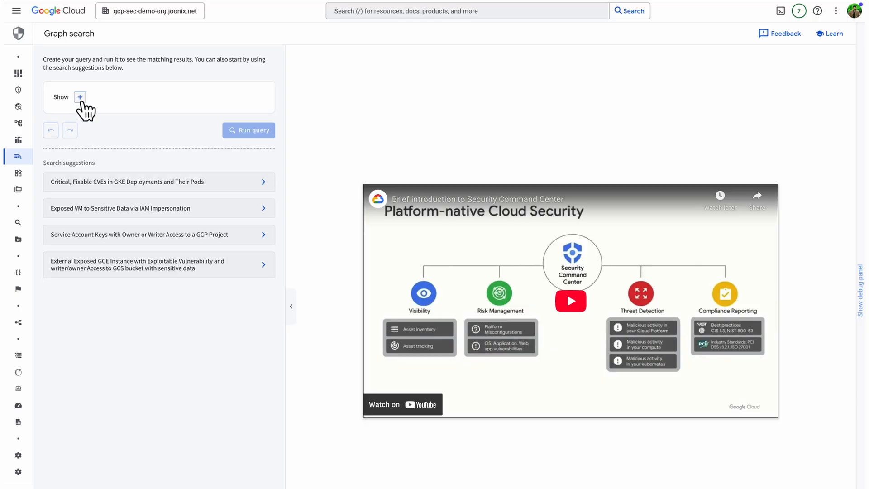
# - Run a CVE Vulnerability query filtered to CVE ID CVE-2025-23266
pyautogui.click(79, 96)
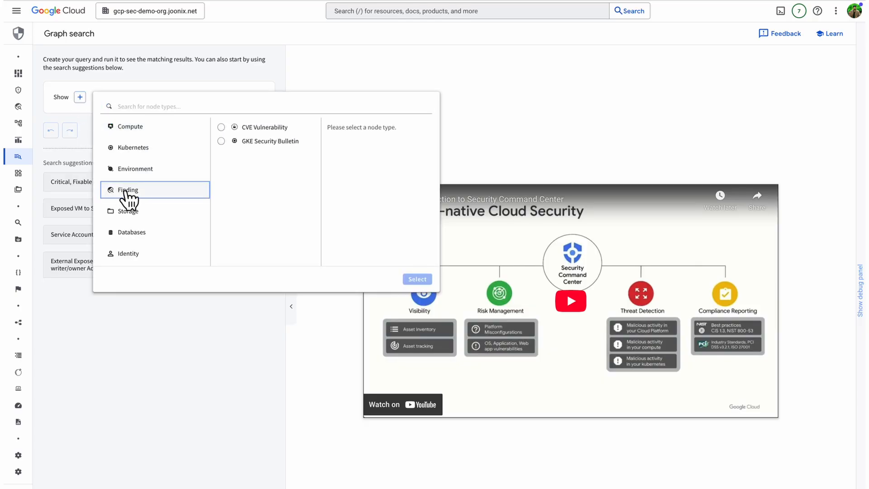
pyautogui.click(221, 126)
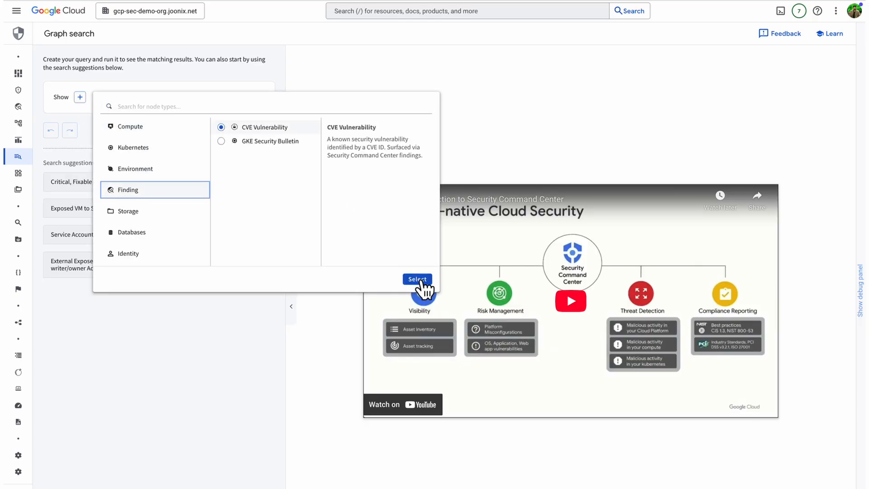
pyautogui.click(416, 278)
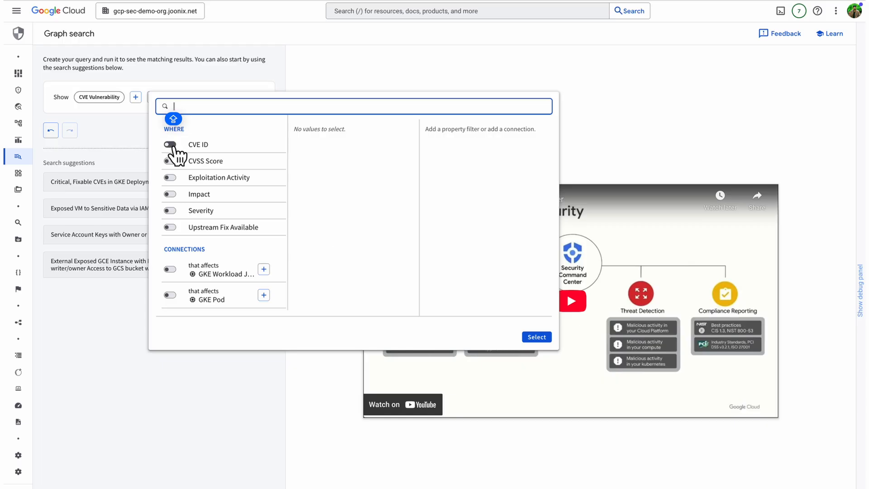
pyautogui.click(171, 145)
pyautogui.write('CVE-2025-2')
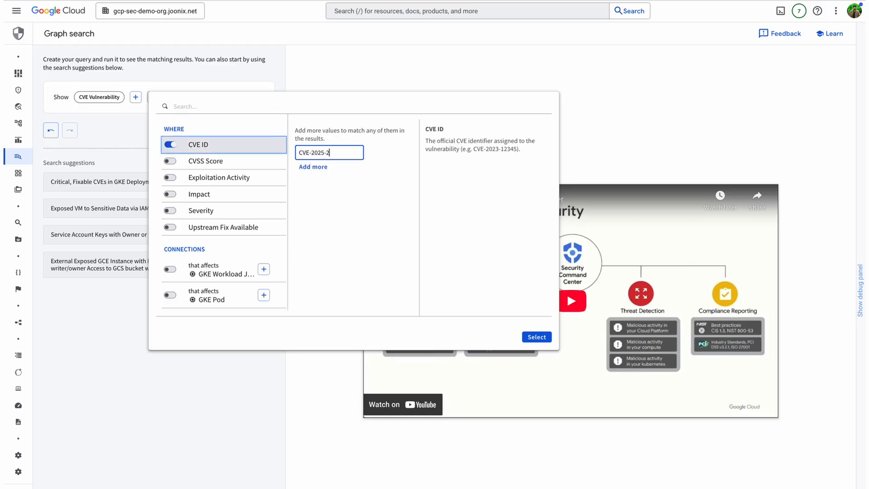
pyautogui.write('3266')
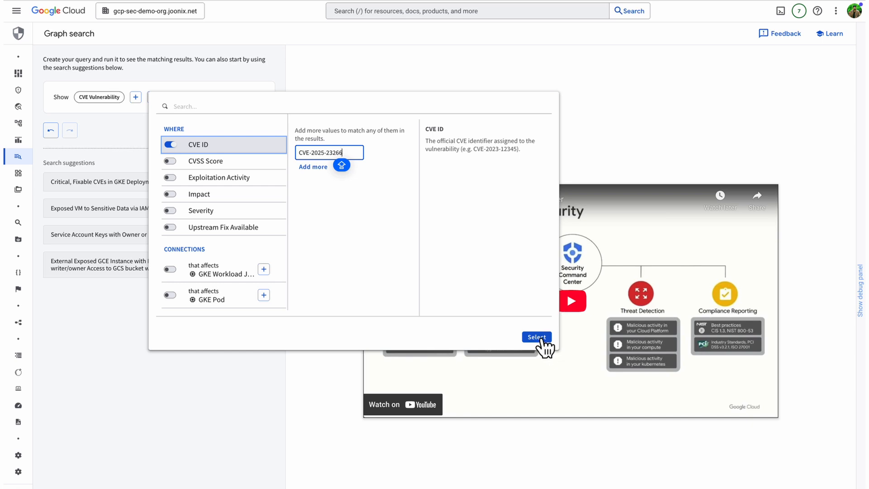
pyautogui.click(535, 337)
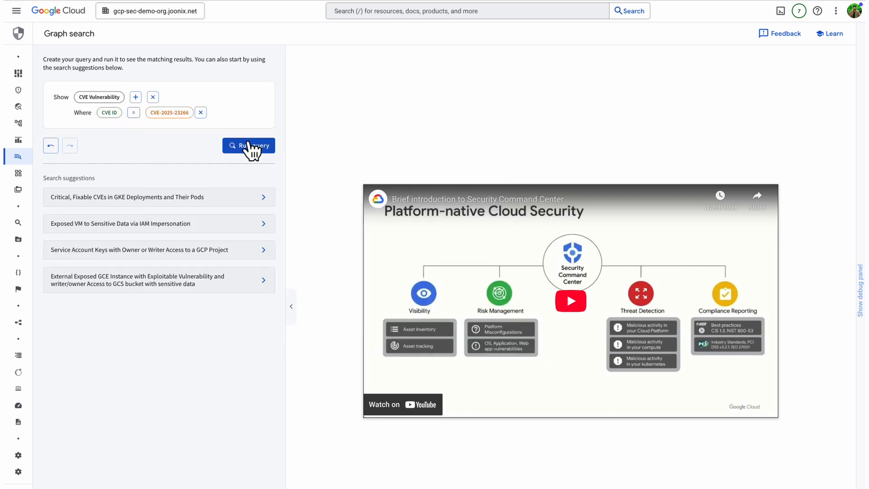
pyautogui.click(248, 146)
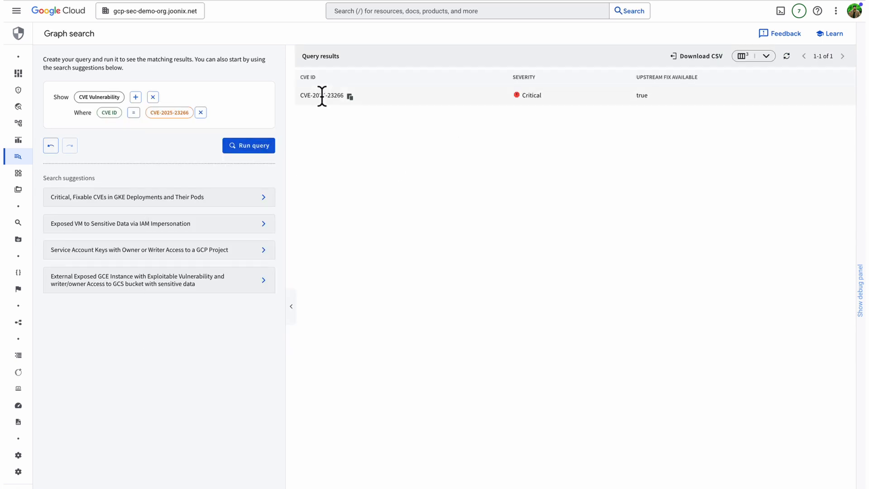
pyautogui.moveTo(521, 91)
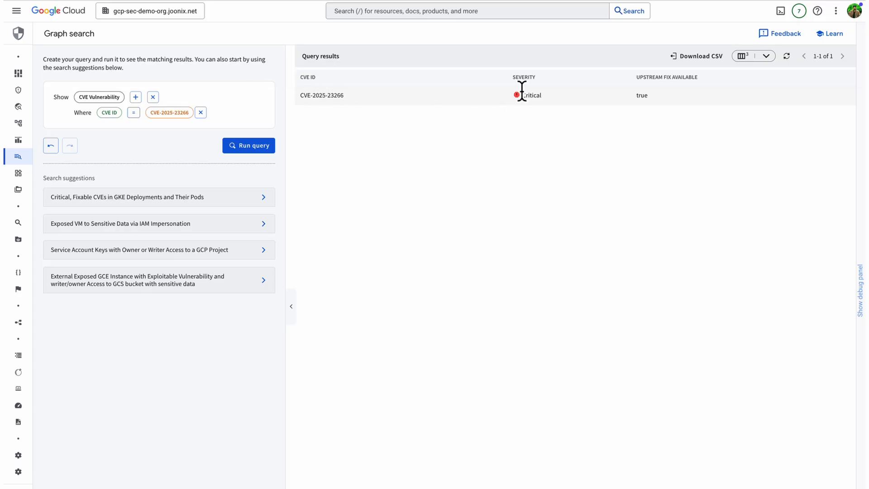
pyautogui.moveTo(640, 96)
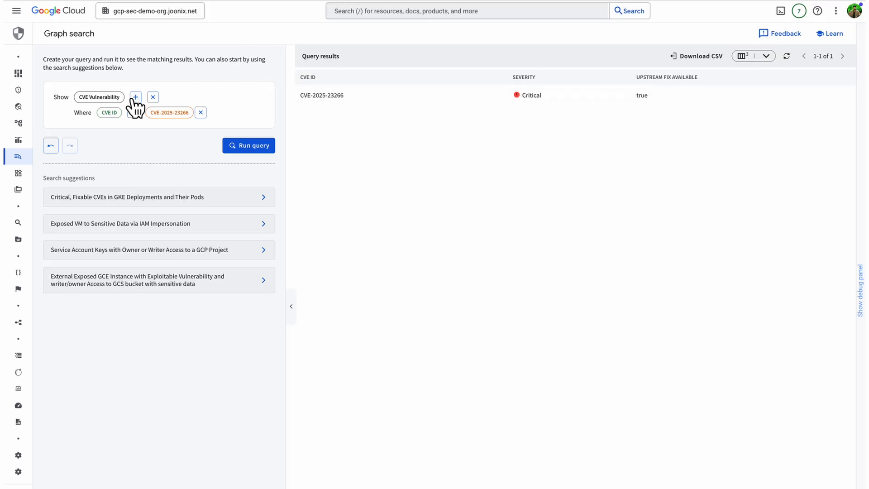
# - Add the 'affects Virtual Machine (GCE)' connection to the CVE-2025-23266 query and run it
pyautogui.click(135, 97)
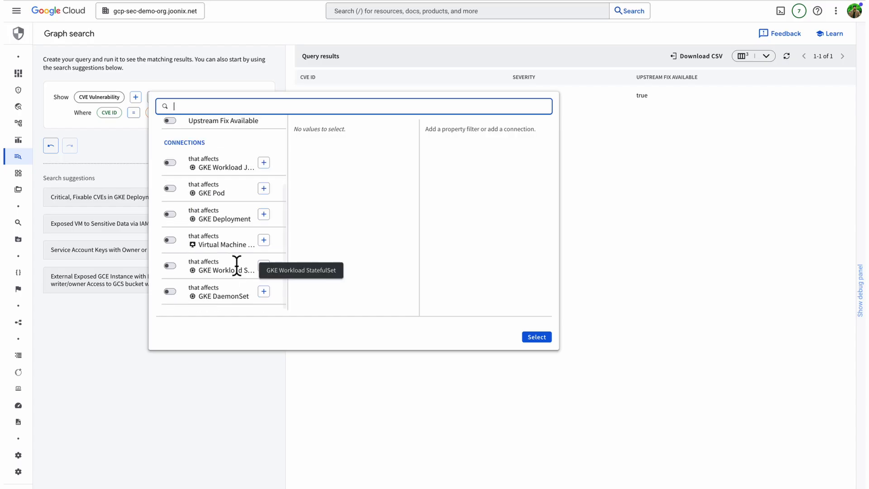
pyautogui.moveTo(234, 218)
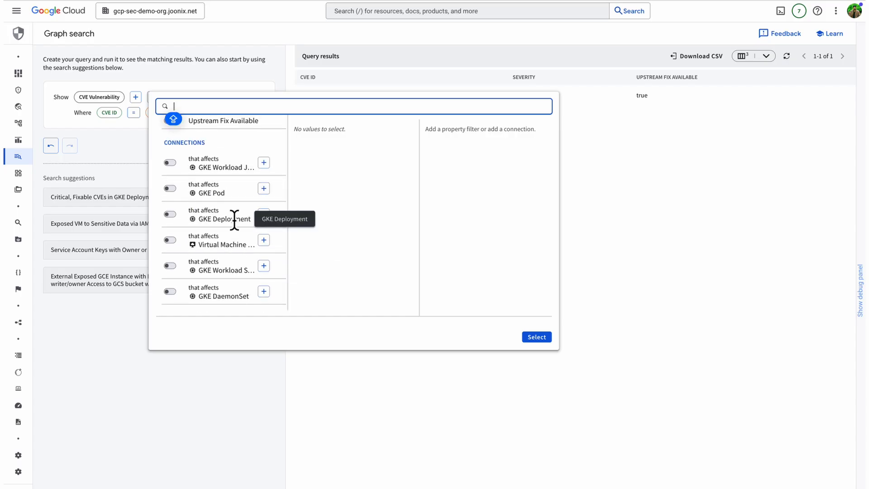
pyautogui.moveTo(251, 187)
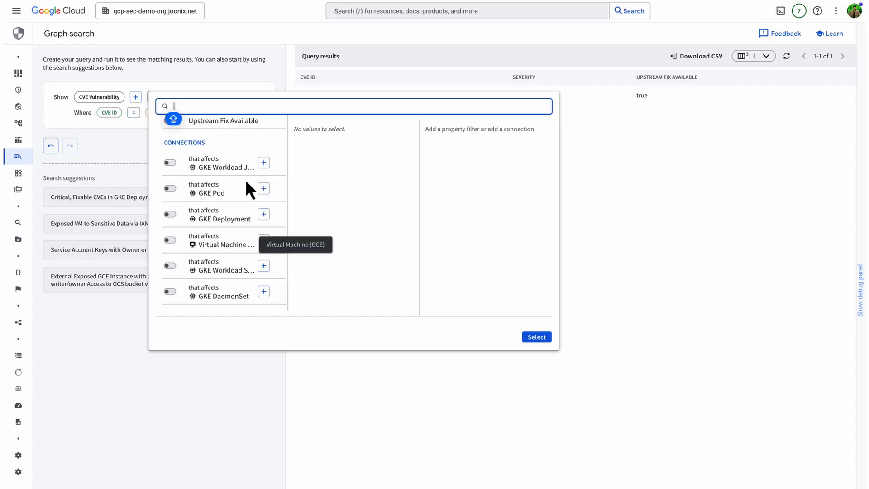
pyautogui.moveTo(248, 168)
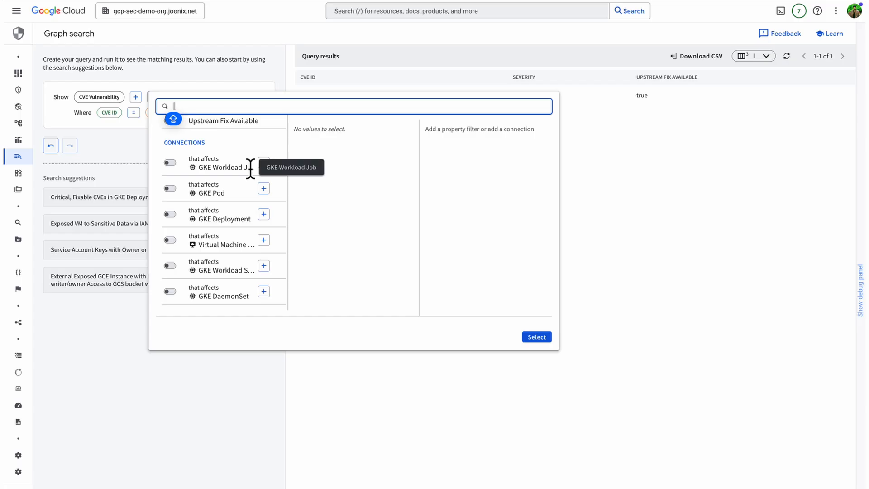
pyautogui.moveTo(176, 246)
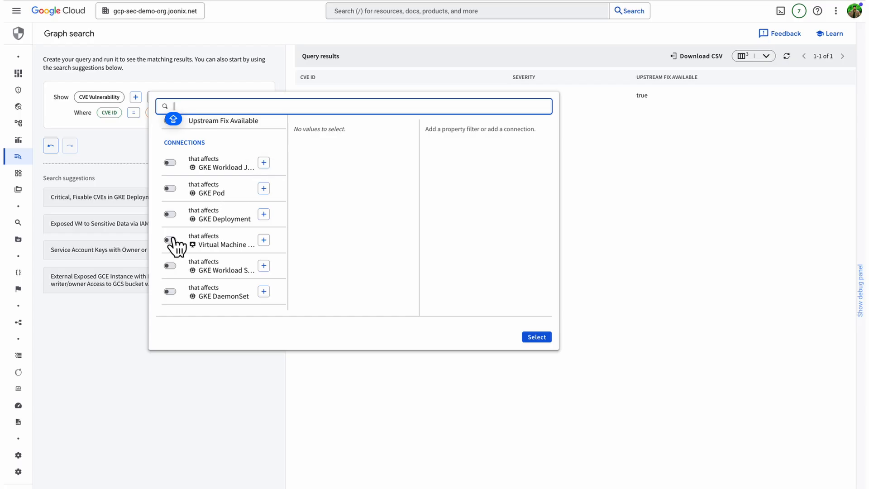
pyautogui.click(170, 240)
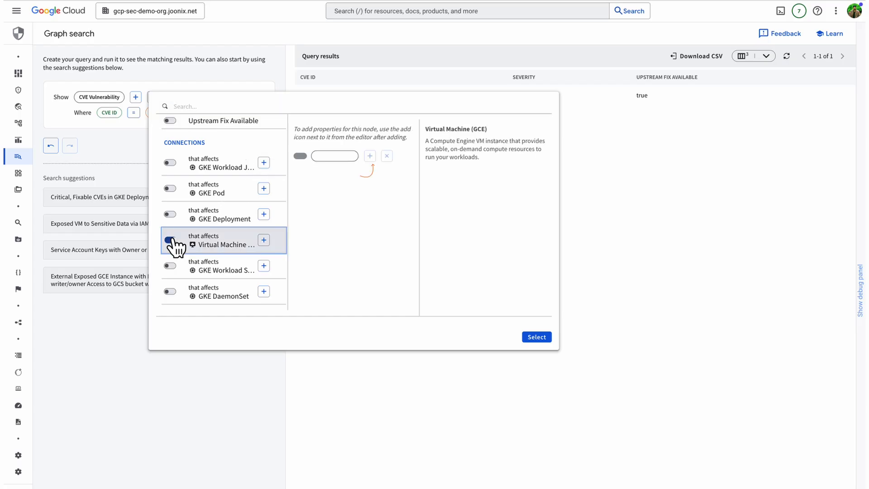
pyautogui.click(169, 240)
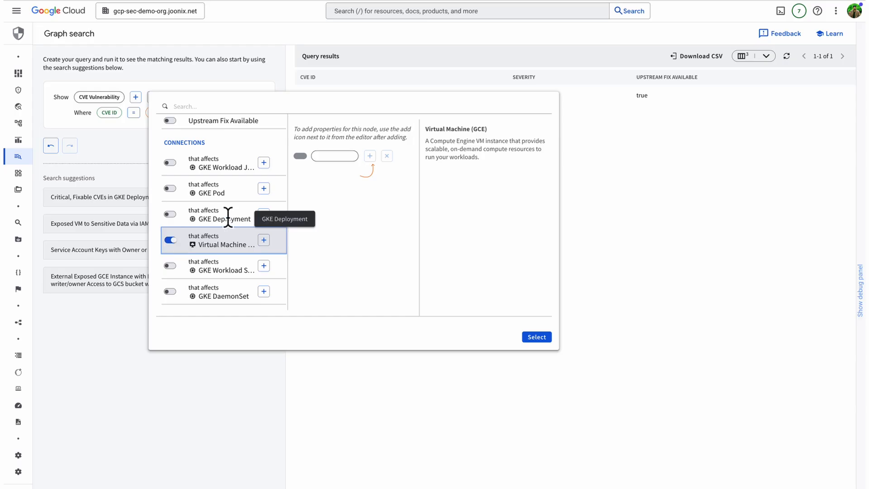
pyautogui.moveTo(239, 225)
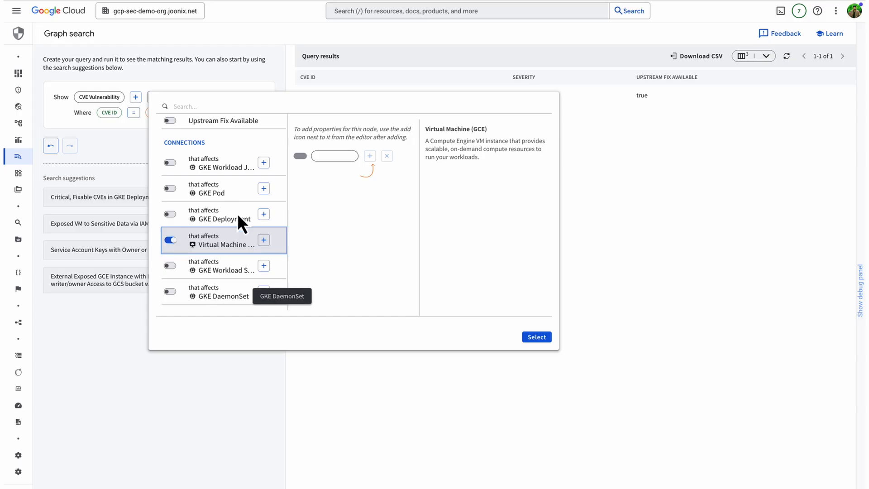
pyautogui.moveTo(541, 336)
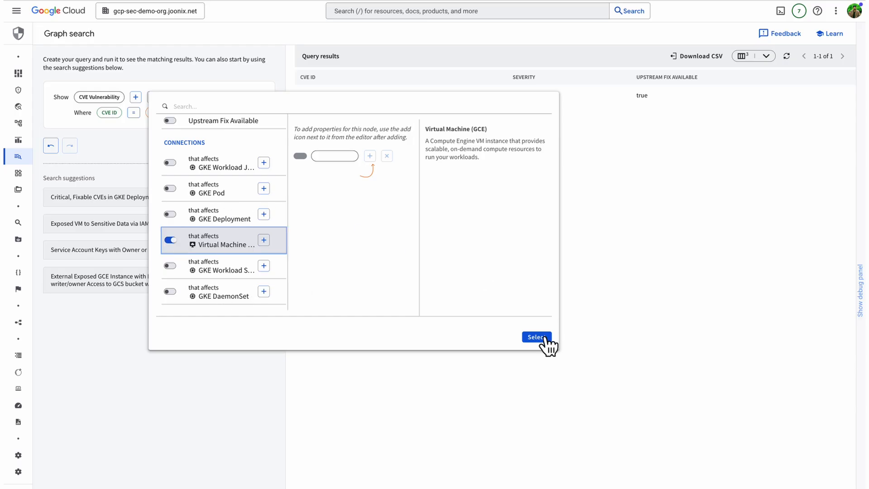
pyautogui.click(536, 336)
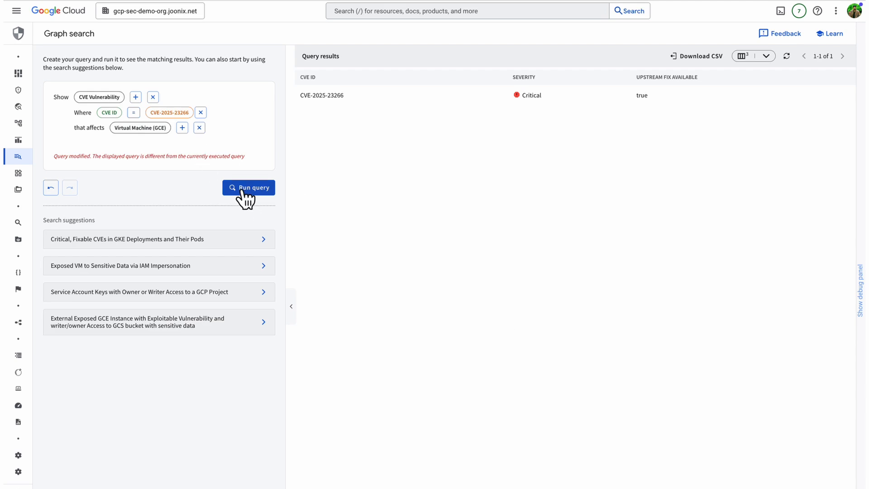
pyautogui.click(248, 188)
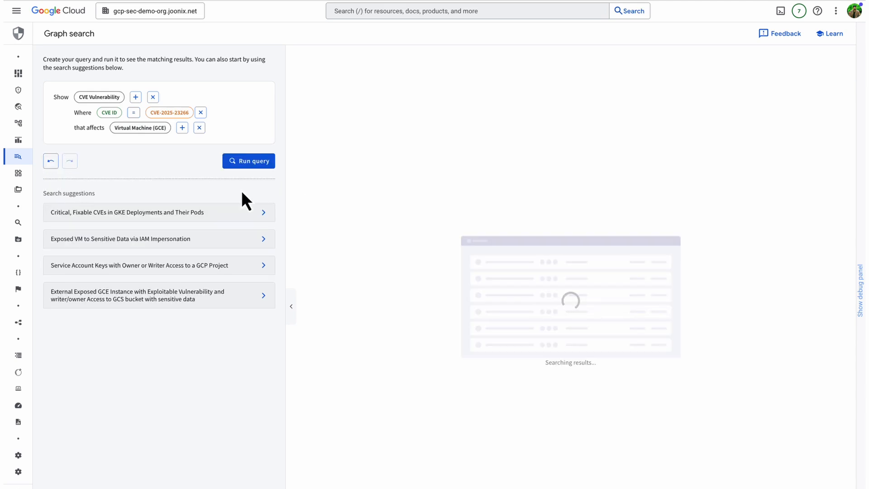
# - Collapse the query panel to review the 51 affected VMs full-width
pyautogui.click(248, 161)
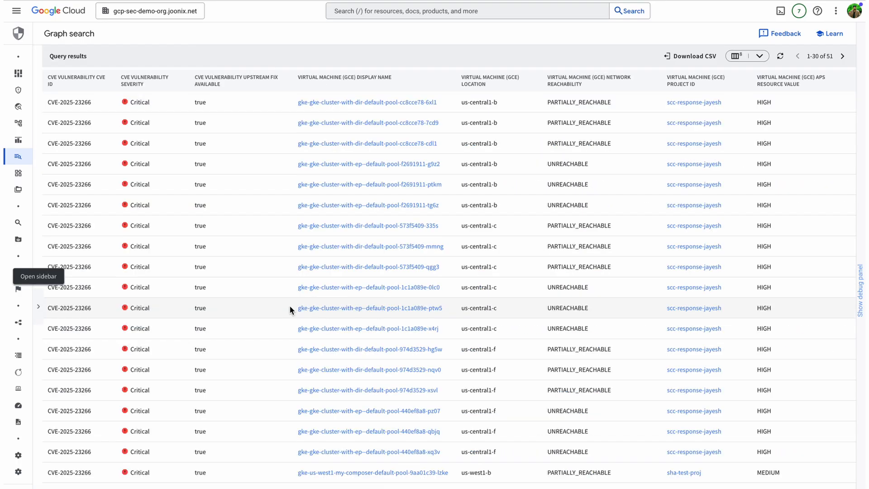
pyautogui.moveTo(382, 267)
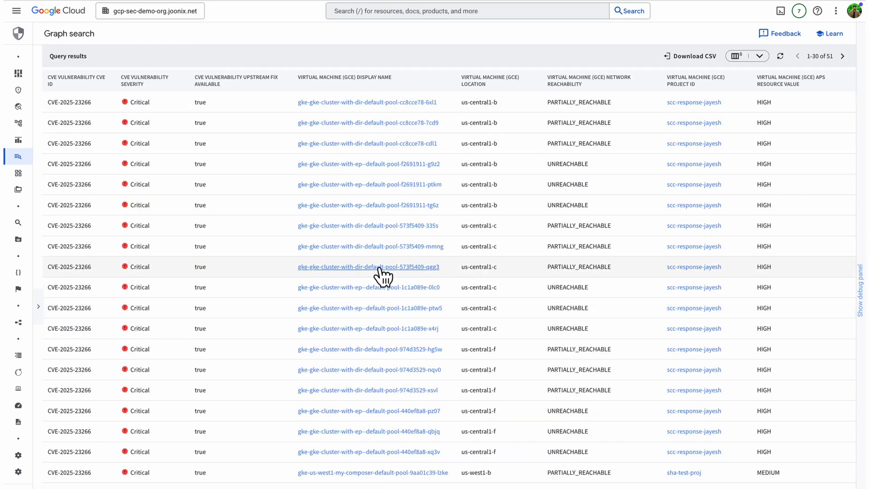
pyautogui.moveTo(314, 324)
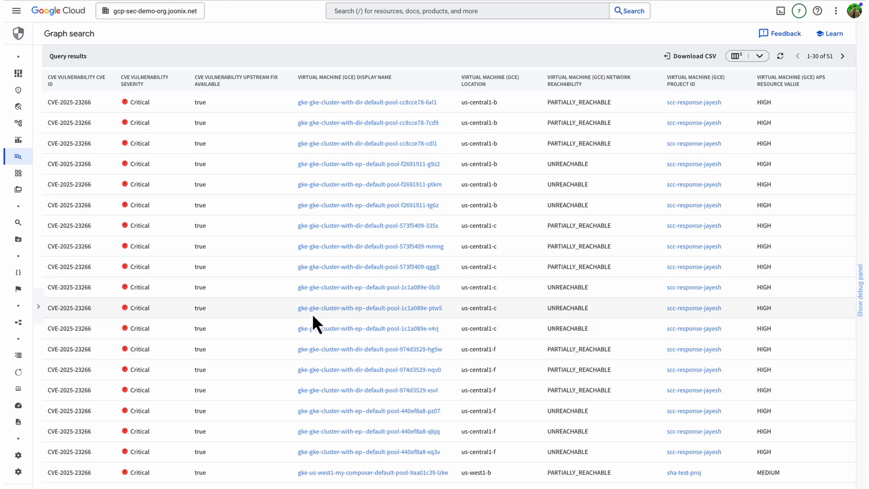
pyautogui.moveTo(245, 329)
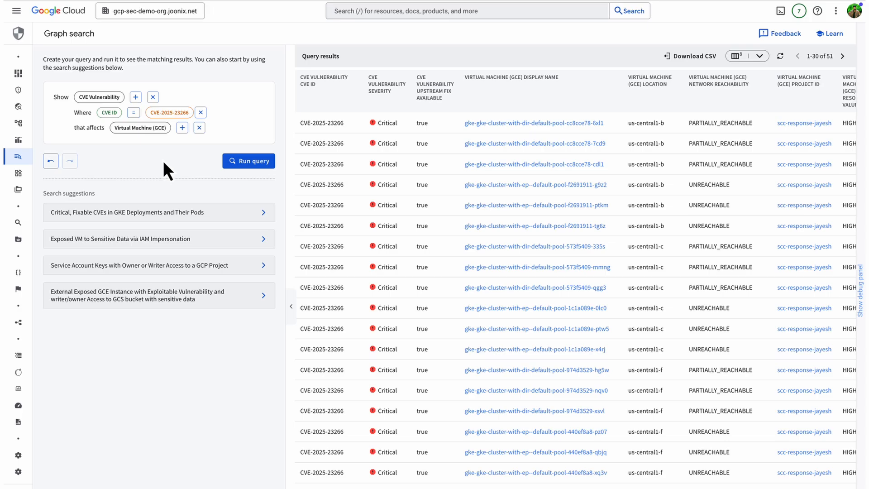
pyautogui.moveTo(186, 148)
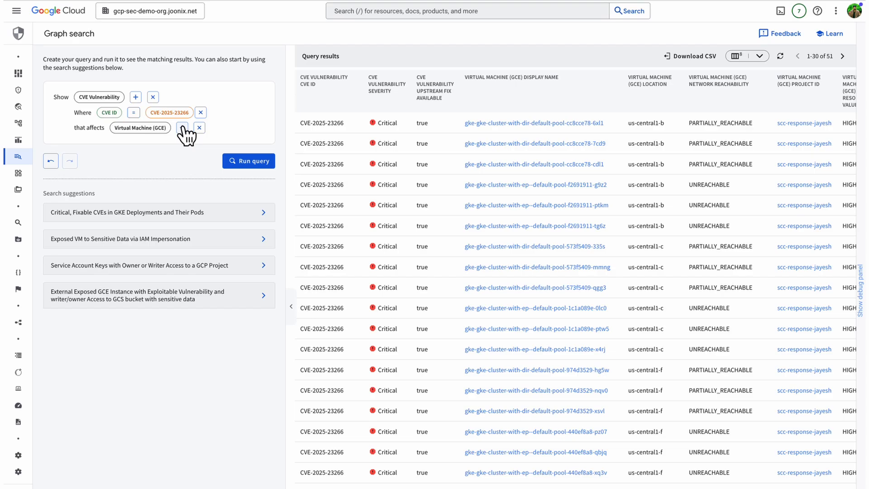
# - Filter the affected VMs to Network Reachability PARTIALLY_REACHABLE or REACHABLE
pyautogui.click(186, 127)
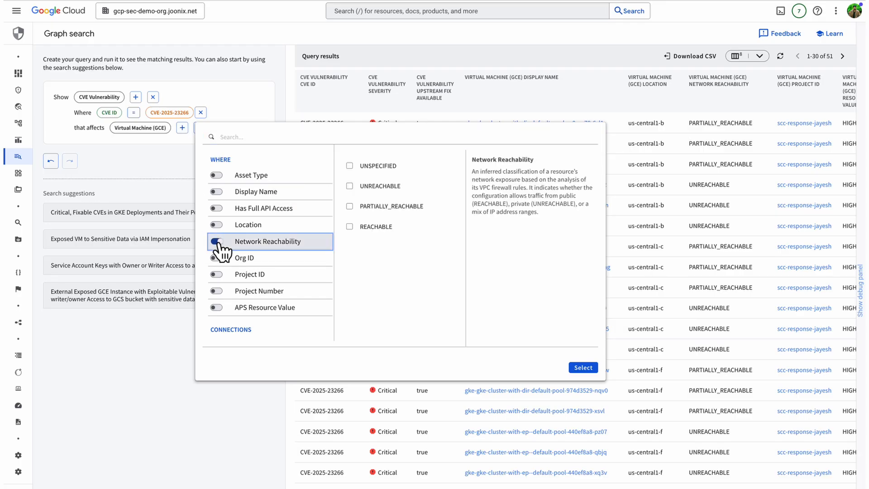
pyautogui.click(216, 241)
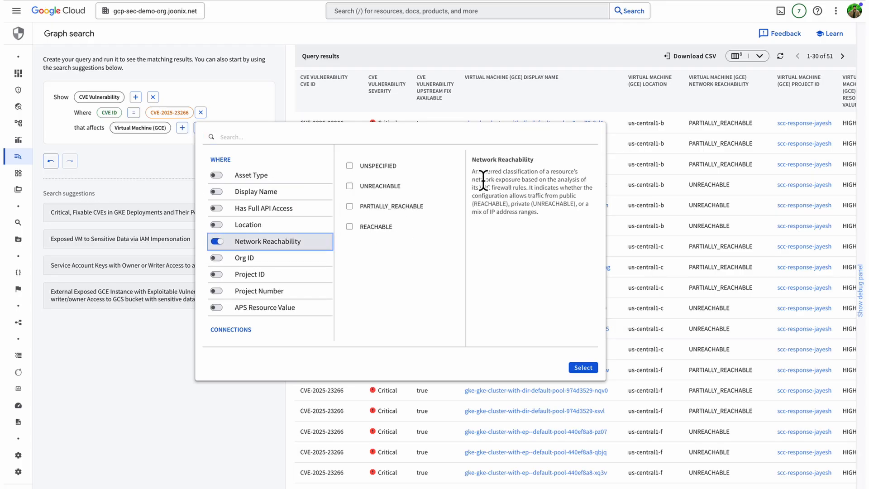
pyautogui.moveTo(357, 215)
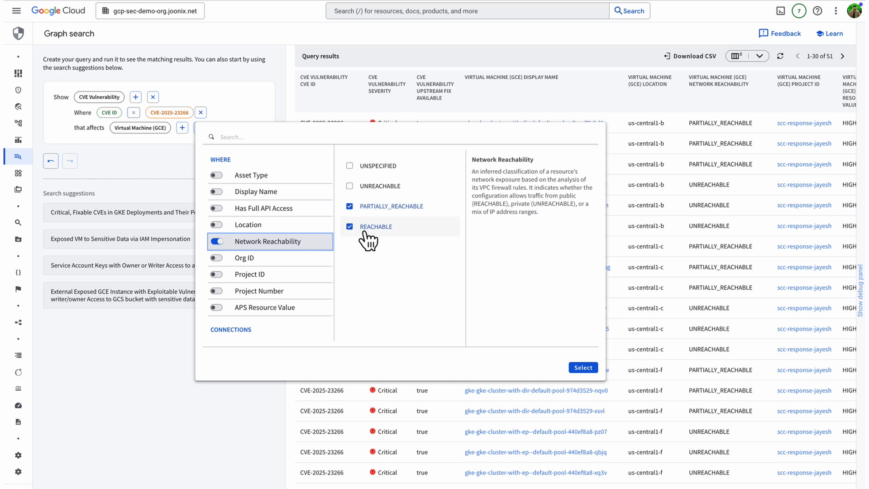
pyautogui.click(582, 368)
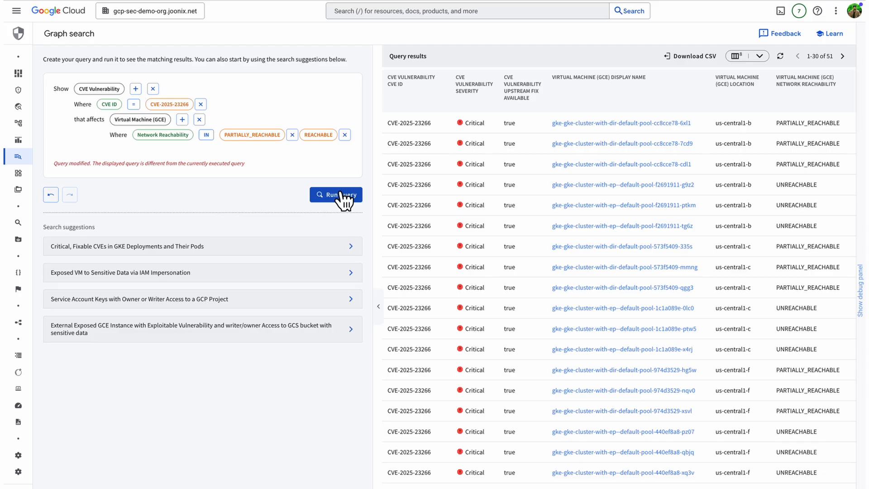
# - Run the reachability-filtered query, listing 42 critical affected virtual machines
pyautogui.click(336, 194)
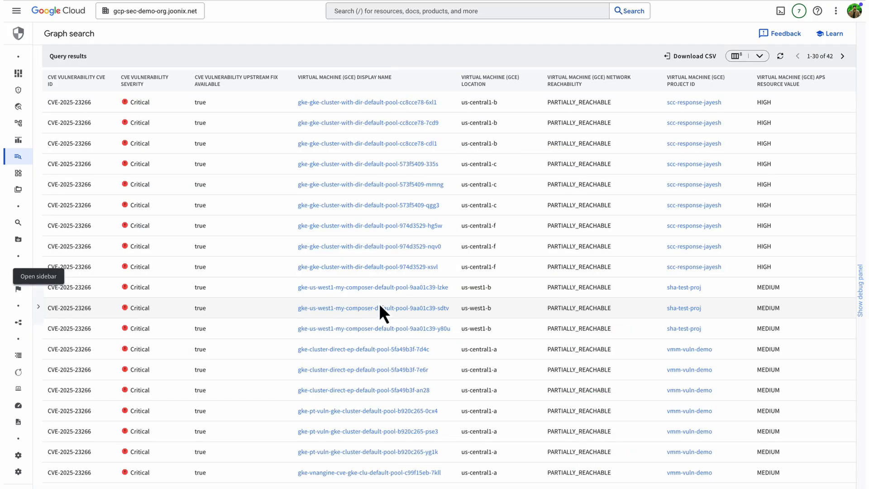
pyautogui.moveTo(596, 434)
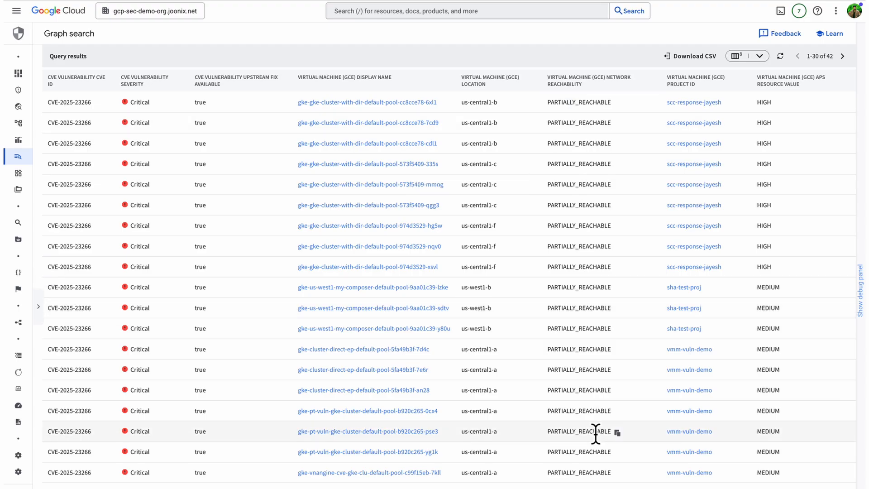
pyautogui.moveTo(247, 285)
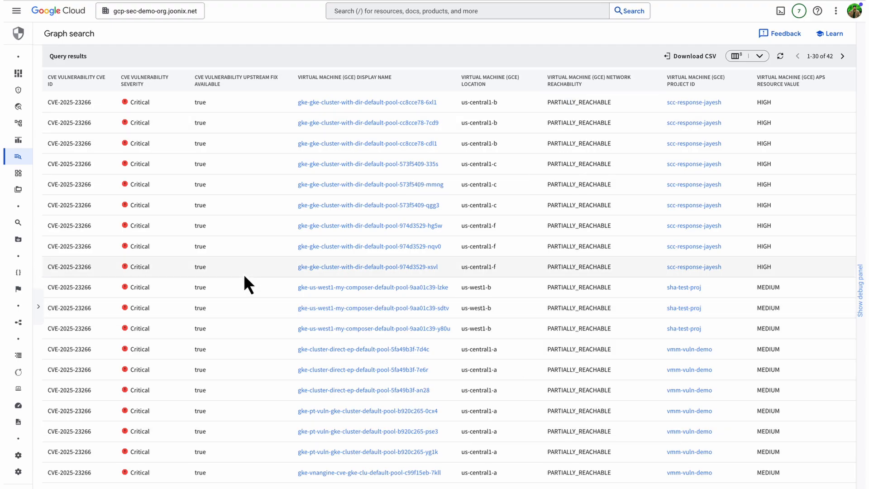
pyautogui.moveTo(97, 313)
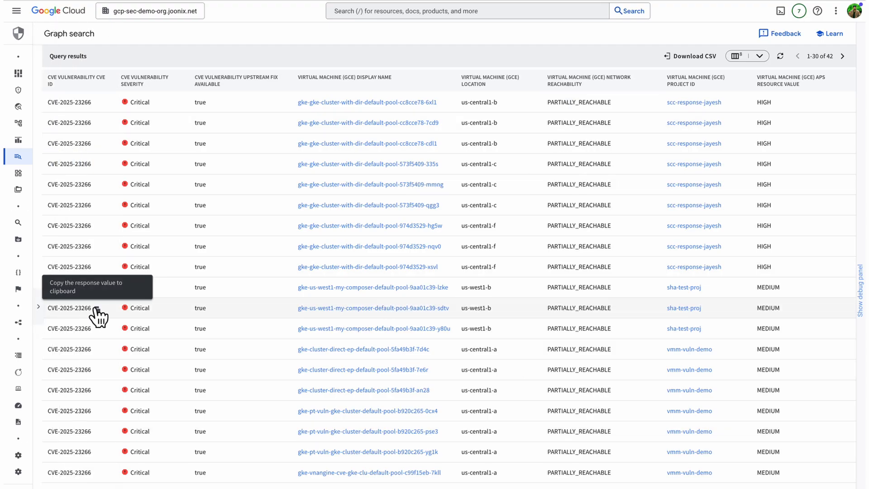
pyautogui.moveTo(38, 308)
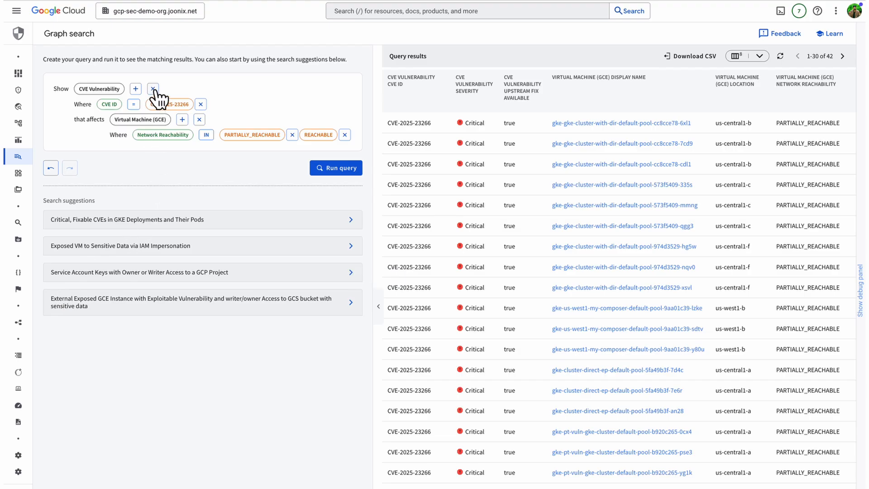
# - Clear the CVE query and build a GCS Bucket query with SDP sensitivity HIGH
pyautogui.click(153, 88)
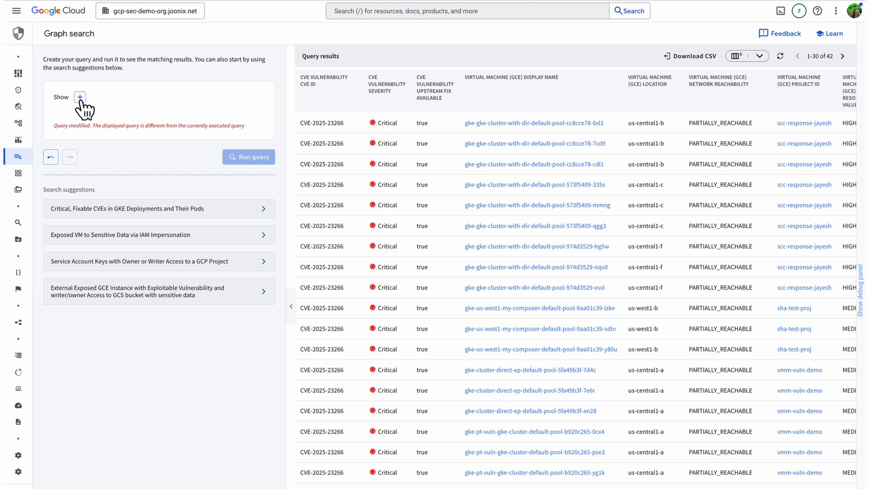
pyautogui.click(79, 97)
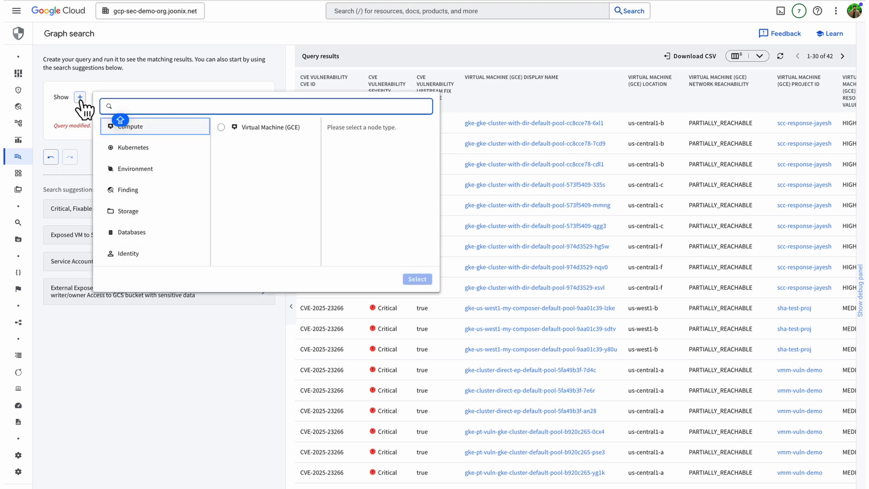
pyautogui.click(131, 210)
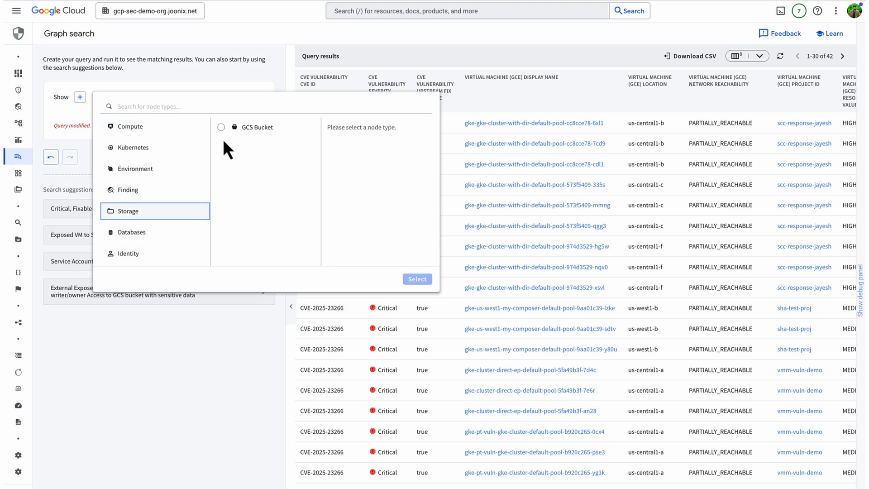
pyautogui.click(221, 127)
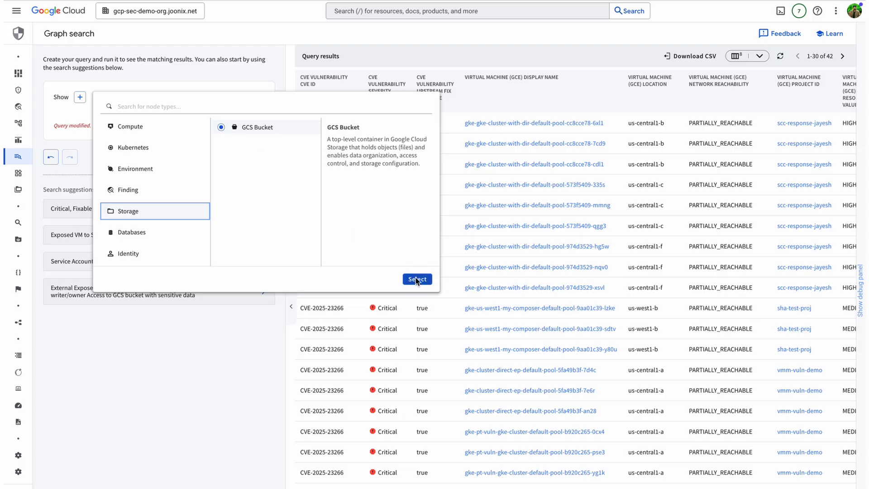
pyautogui.click(417, 279)
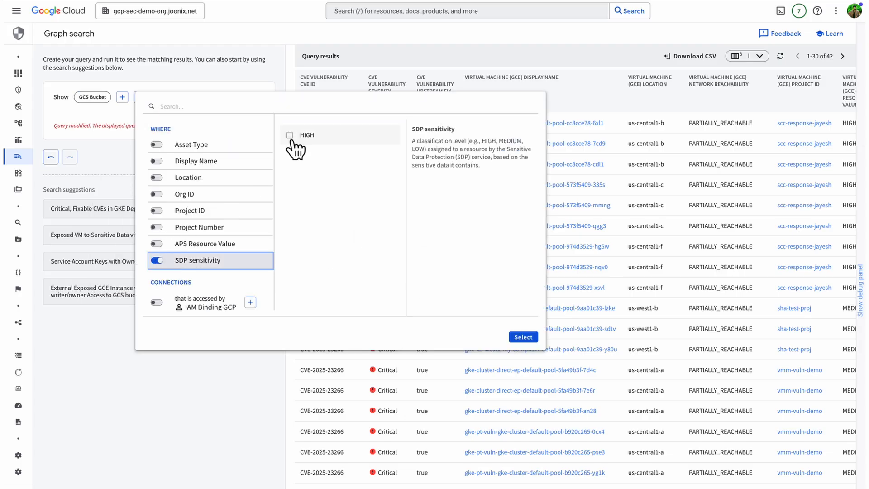
pyautogui.click(521, 337)
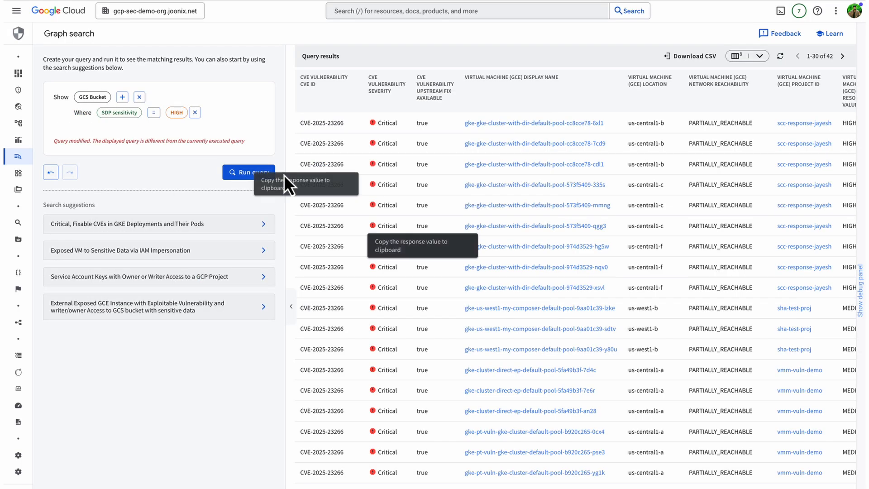
# - Run the bucket query, returning 34 high-sensitivity GCS buckets, then leave Graph search
pyautogui.click(249, 172)
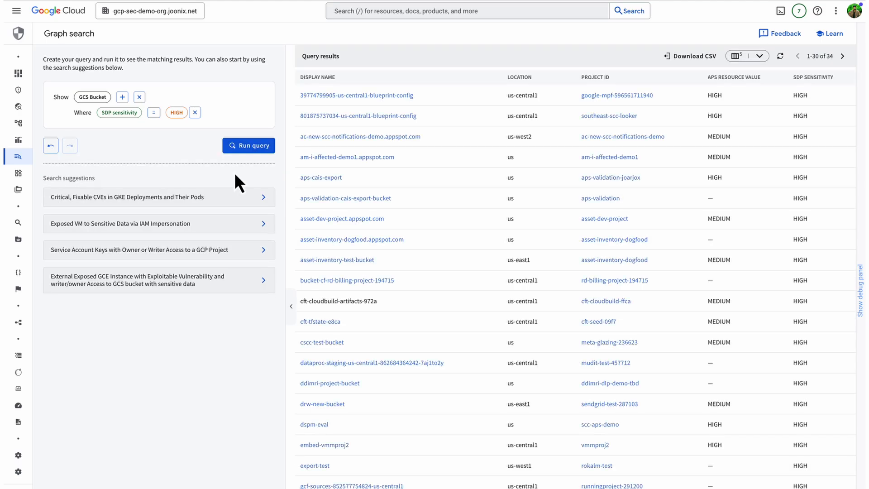
pyautogui.moveTo(237, 398)
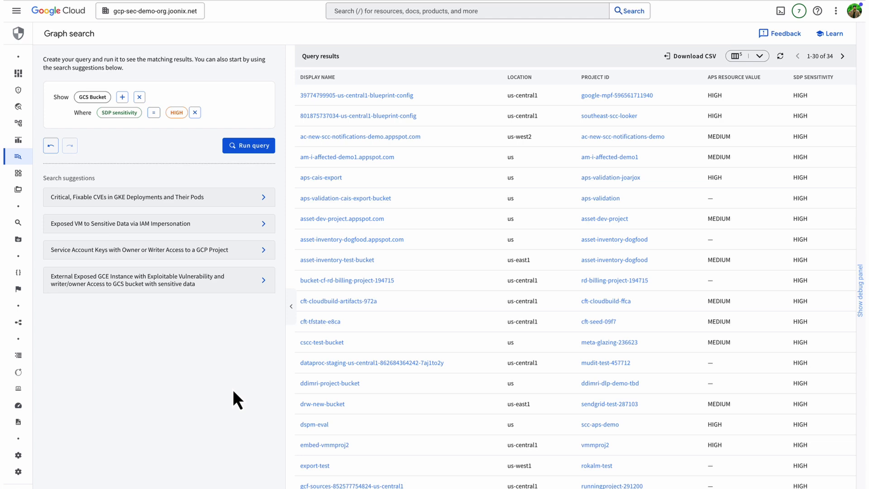
pyautogui.moveTo(50, 106)
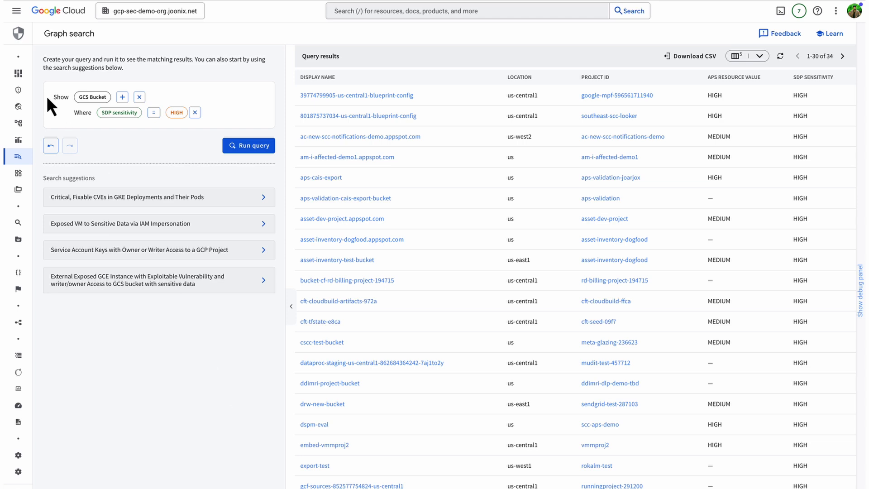
pyautogui.click(17, 73)
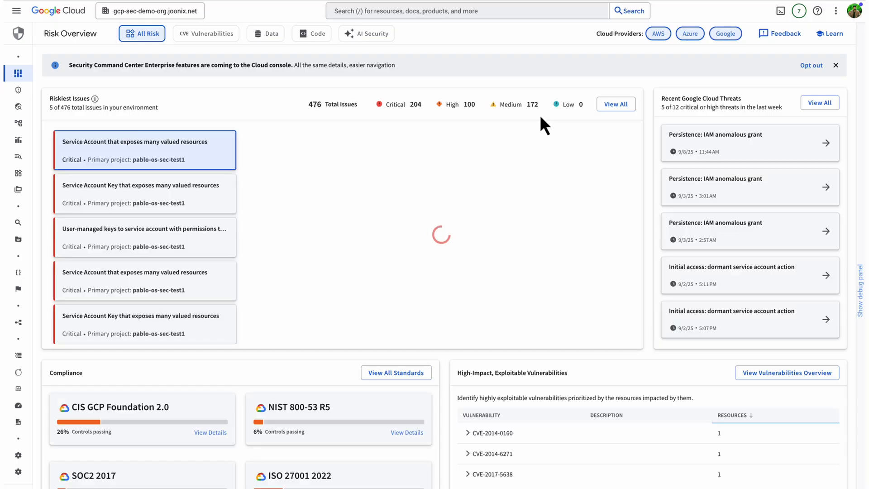
# - Show the top issue's attack path: a public-facing service account exposing 930 resources
pyautogui.click(145, 150)
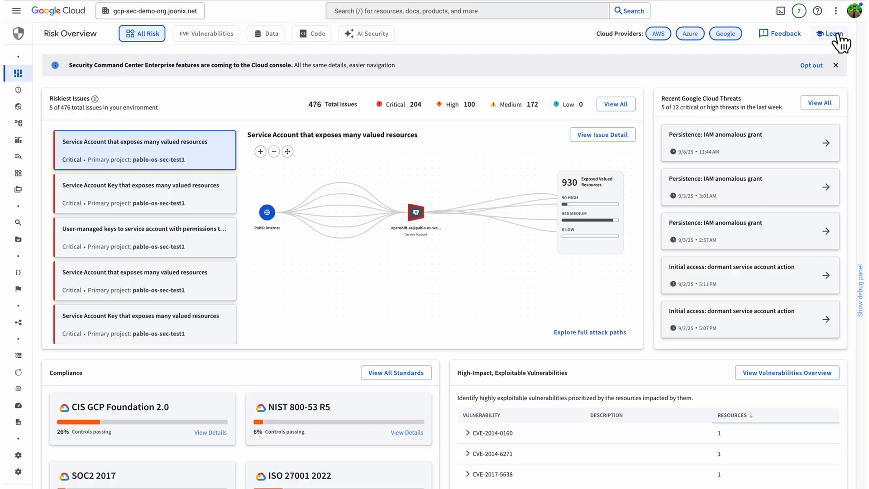